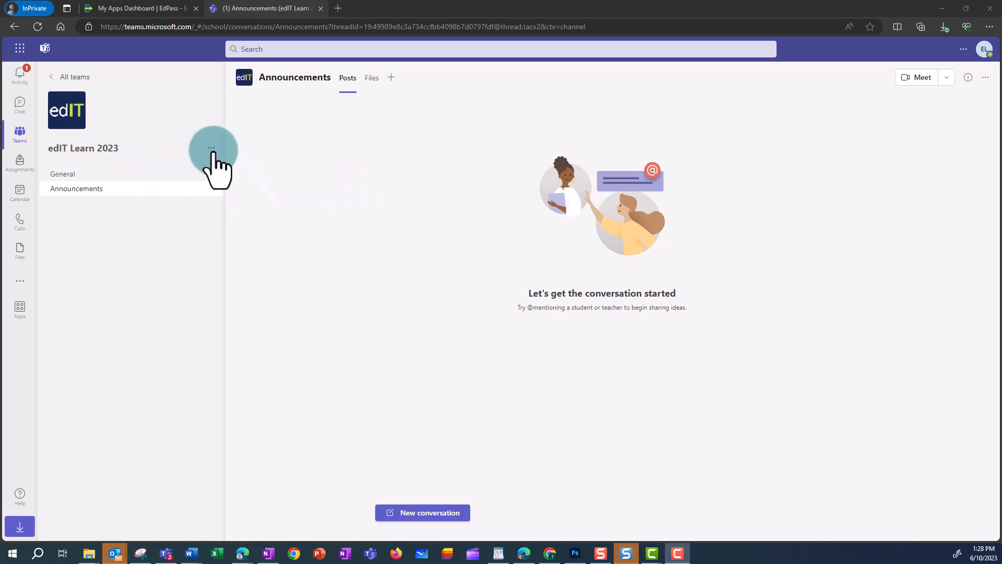
Step: Open Manage team for edIT Learn 2023 and go to its Channels tab
click(211, 148)
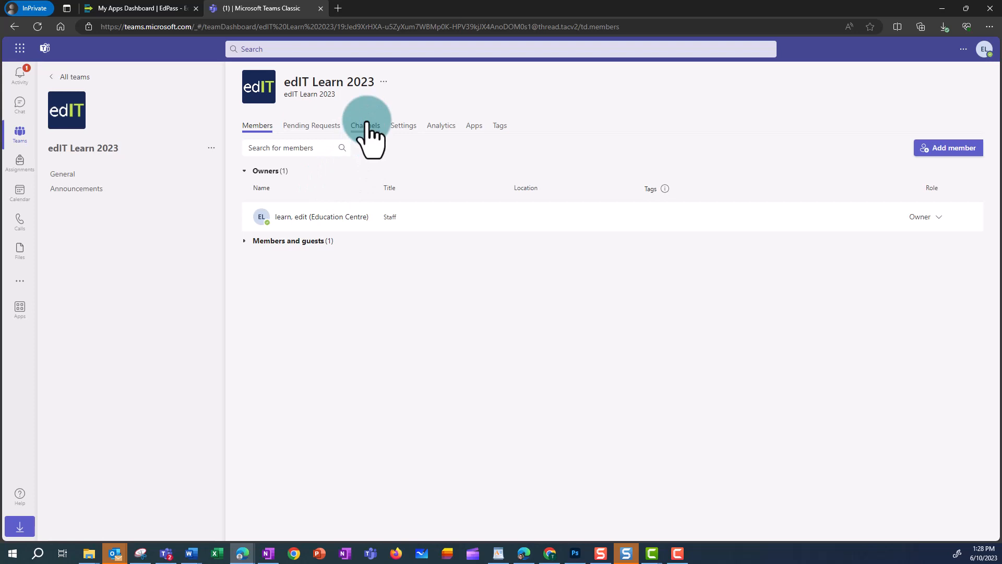
click(365, 125)
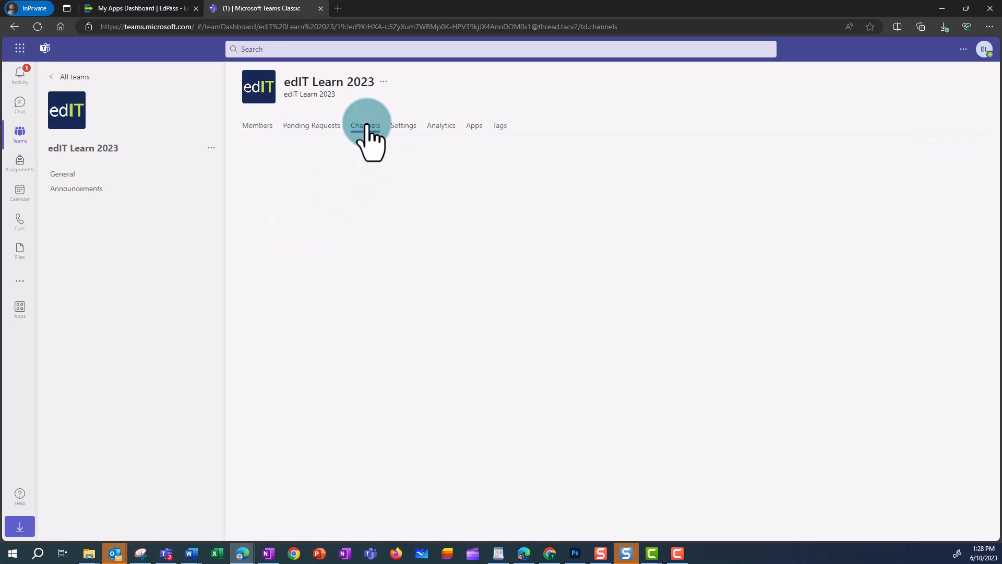
Step: Show the team's channel list and open the General channel's options menu
click(365, 126)
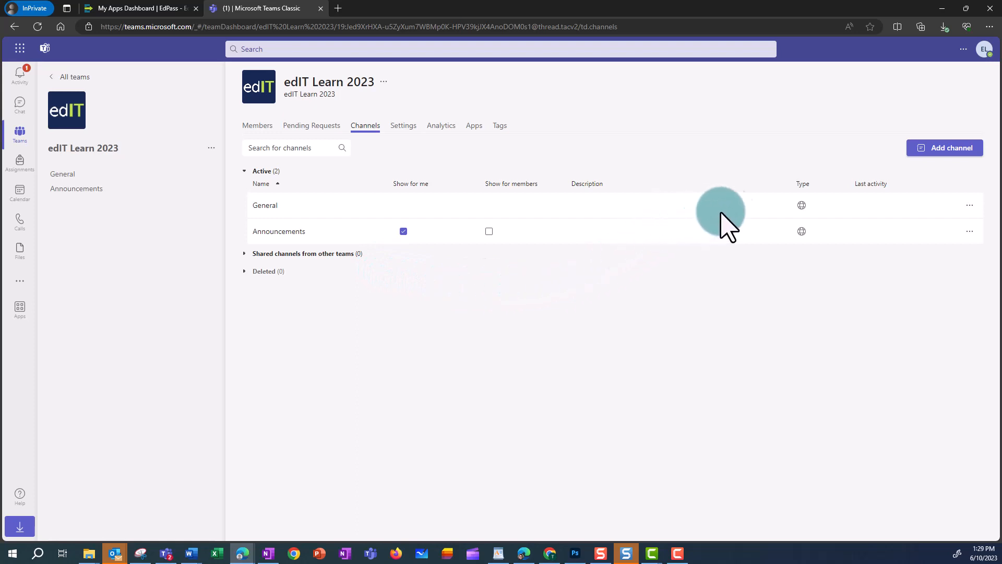
click(969, 205)
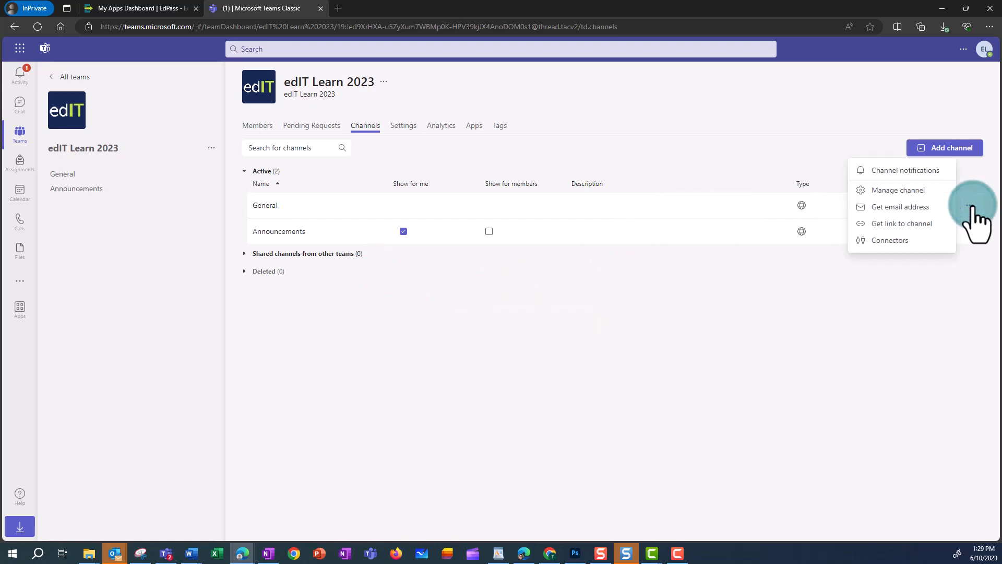
click(970, 205)
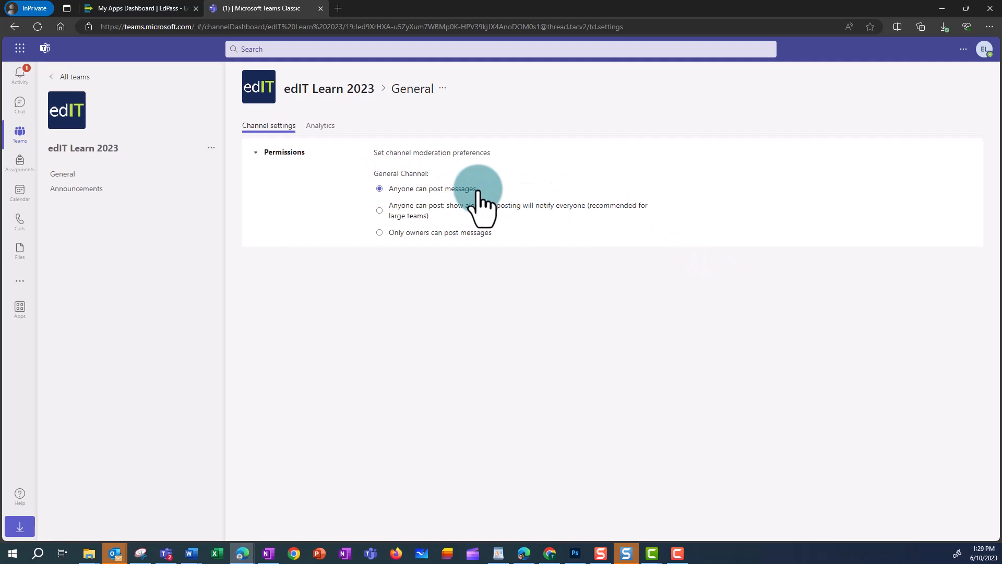
mouse_move(543, 256)
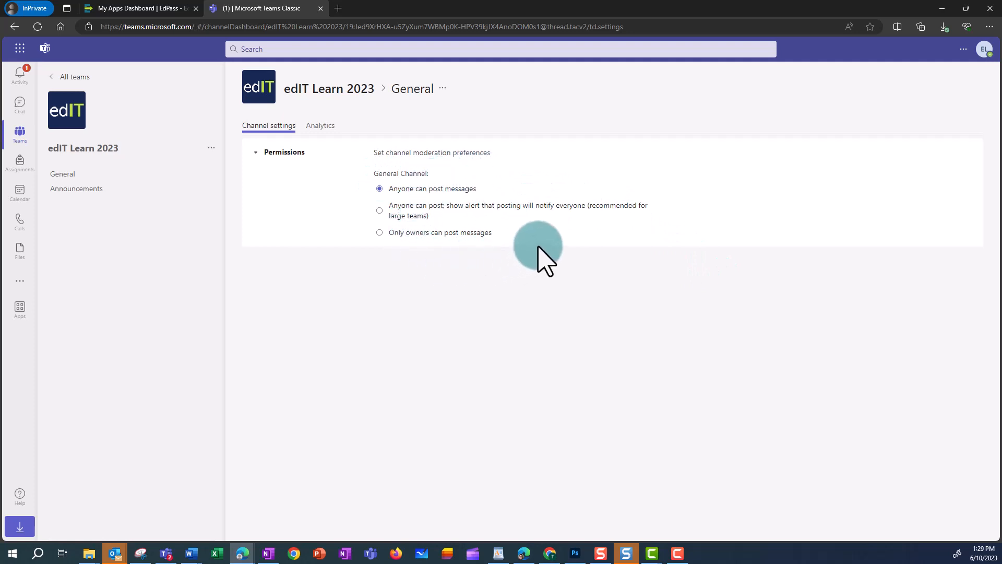
click(379, 232)
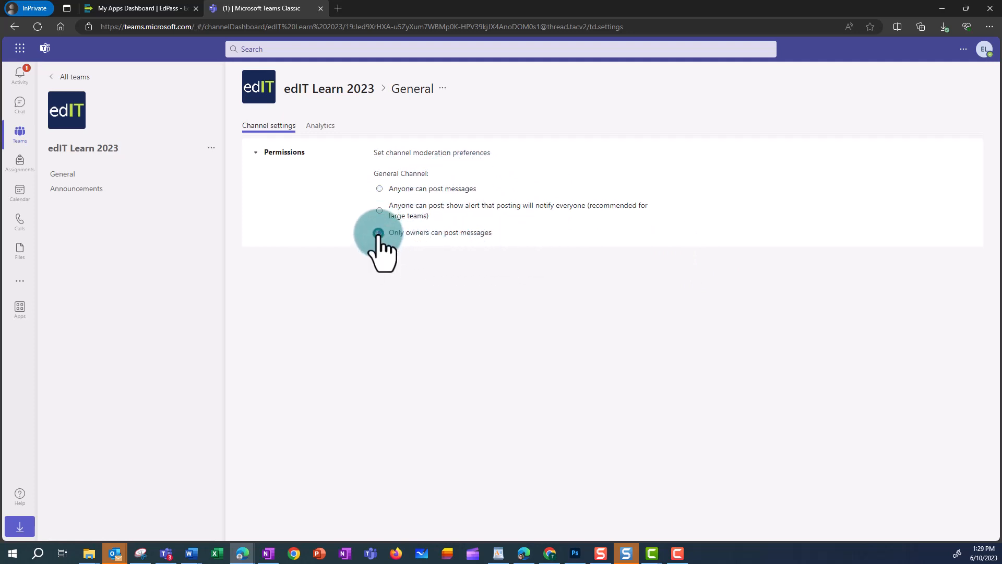
click(379, 232)
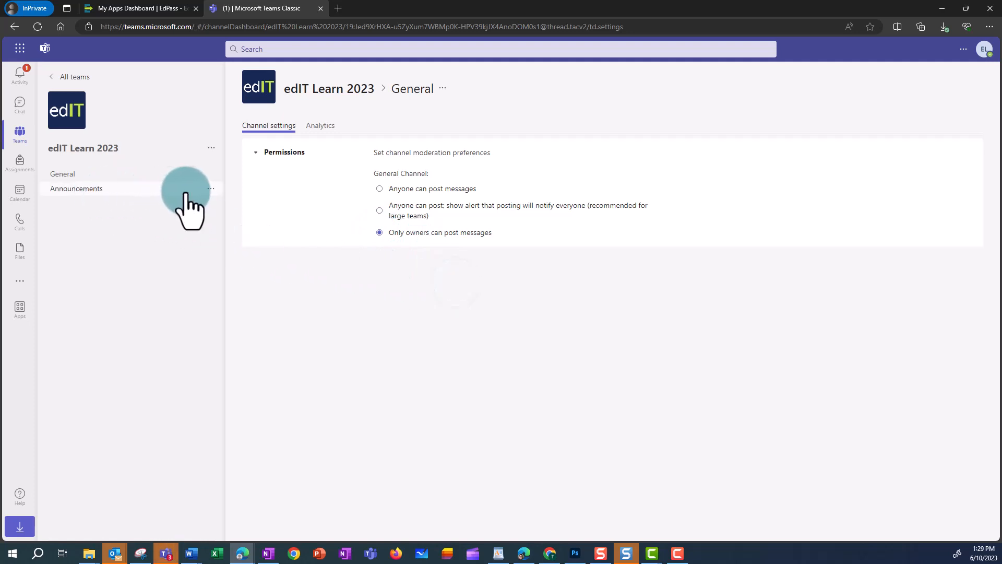
Step: Open Manage channel for Announcements, showing moderation currently off
click(210, 188)
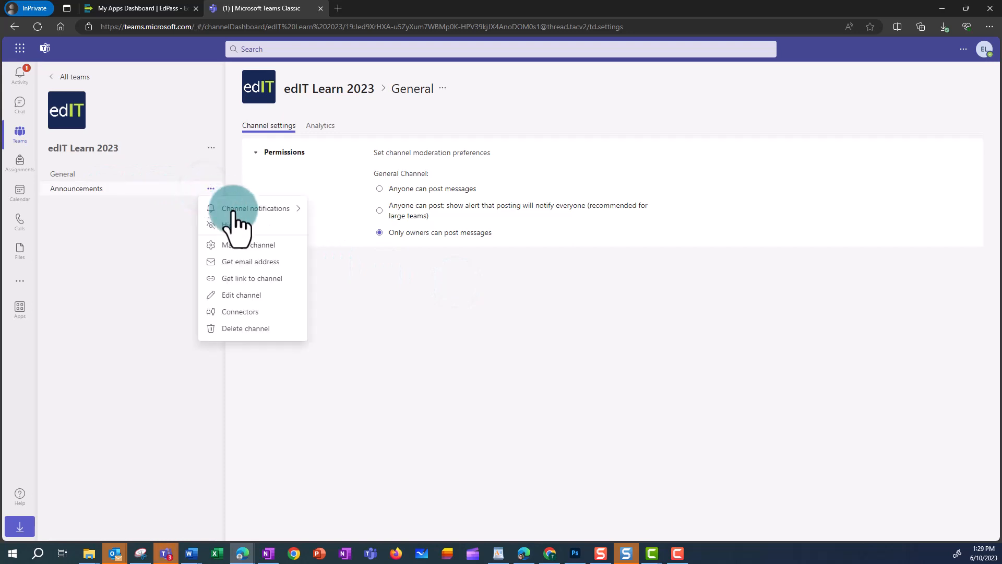
click(255, 253)
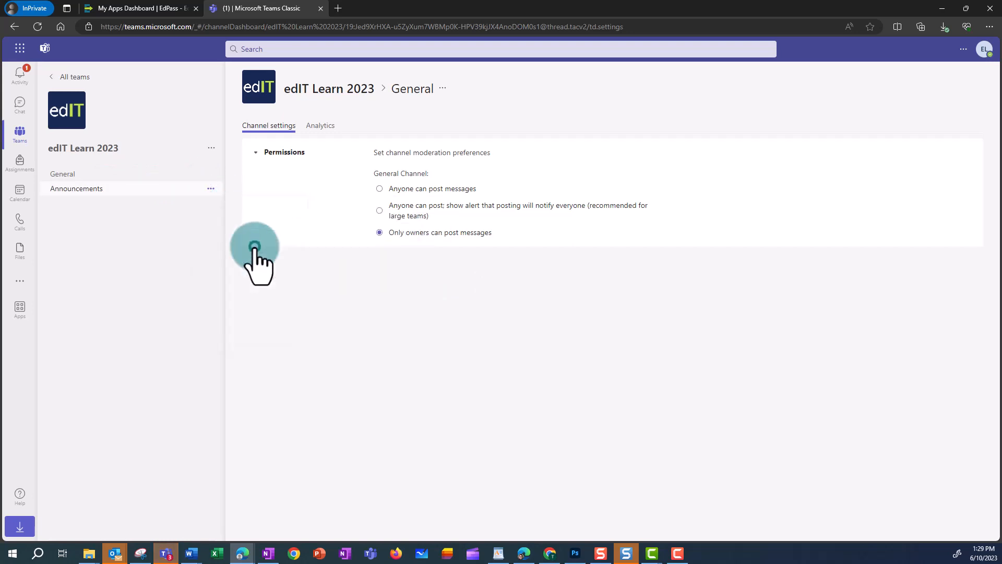
click(77, 188)
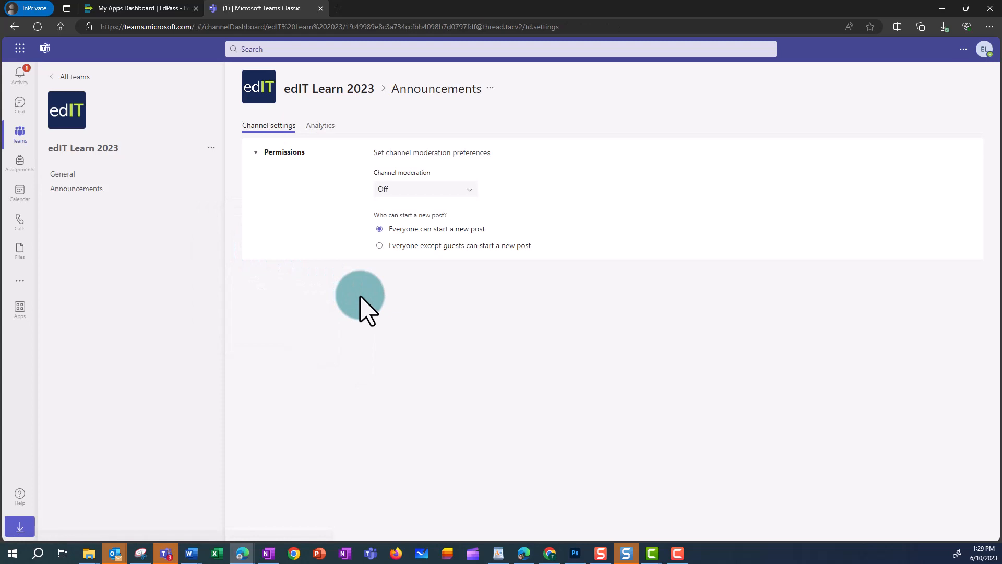
mouse_move(348, 157)
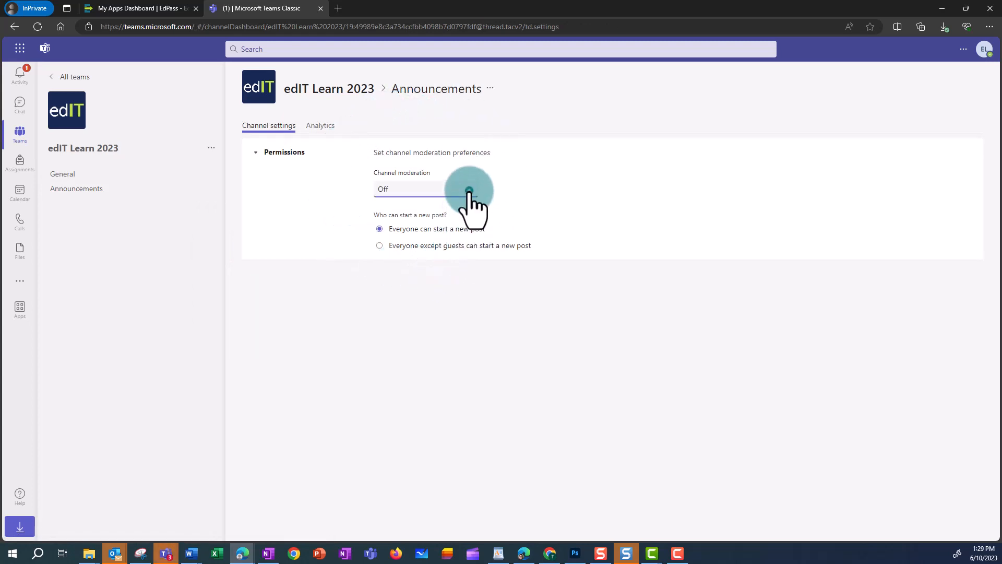
Step: Switch Announcements channel moderation On and uncheck the Allow bots member permission
click(425, 189)
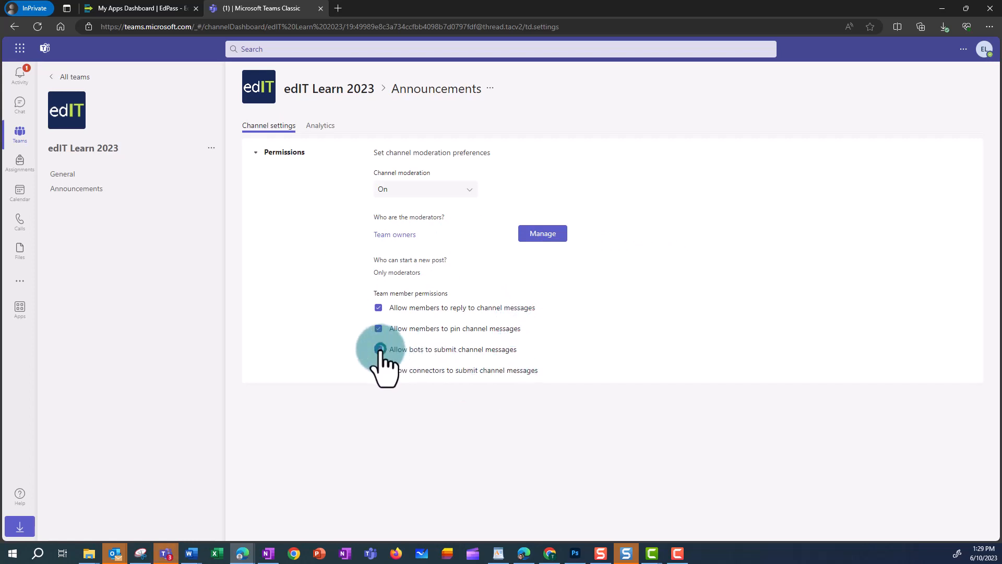
click(378, 349)
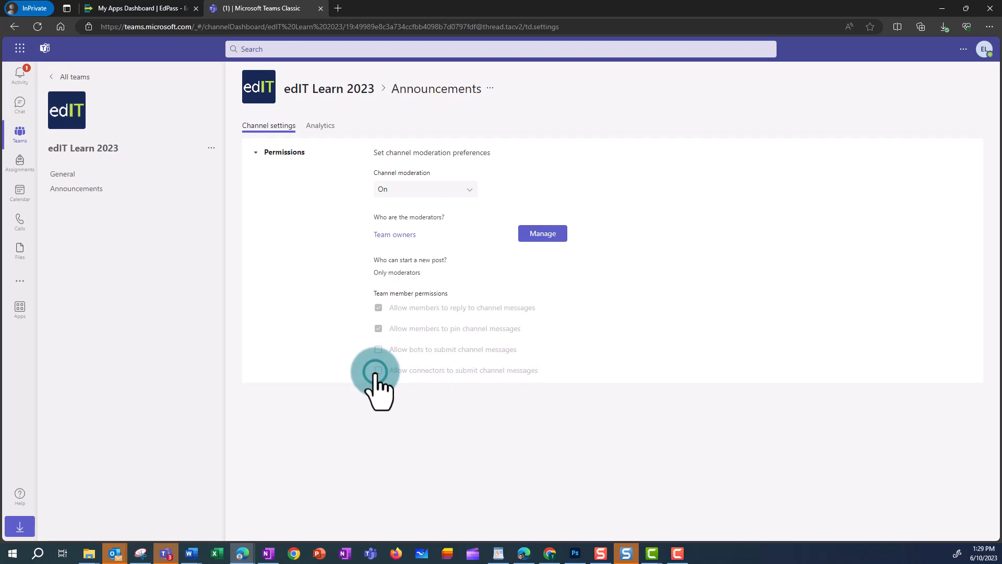